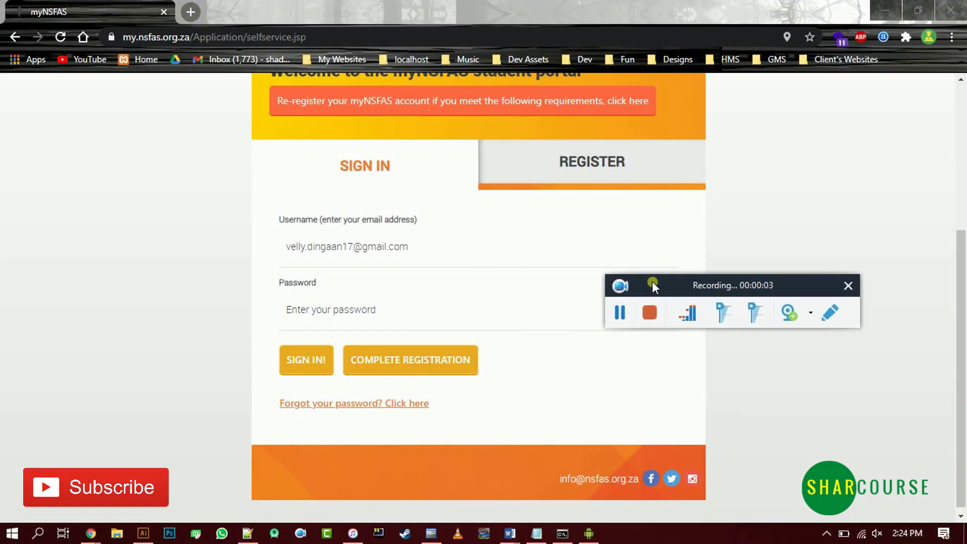
mouse_move(567, 289)
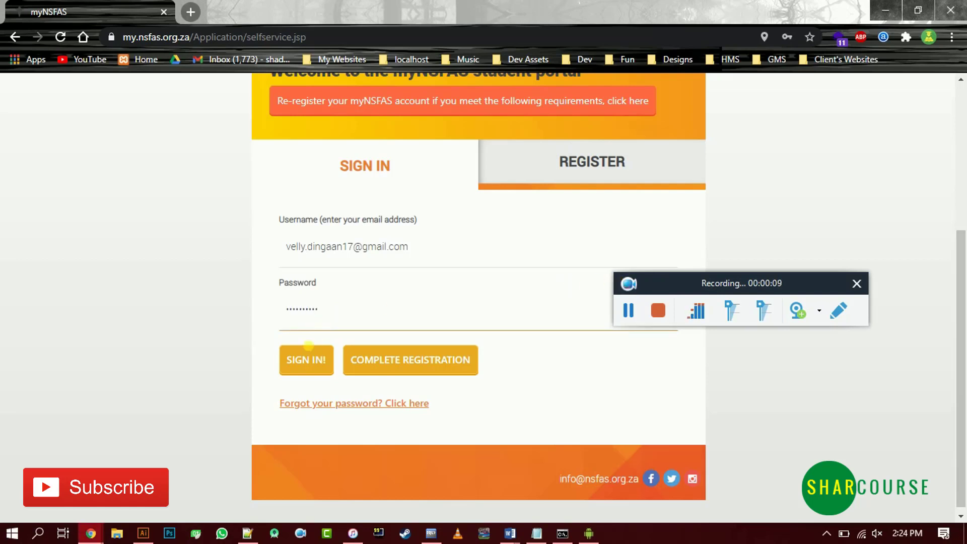
Attempt sign-in with the entered password, then dismiss the 'UserProfile locked' notice
left_click(306, 360)
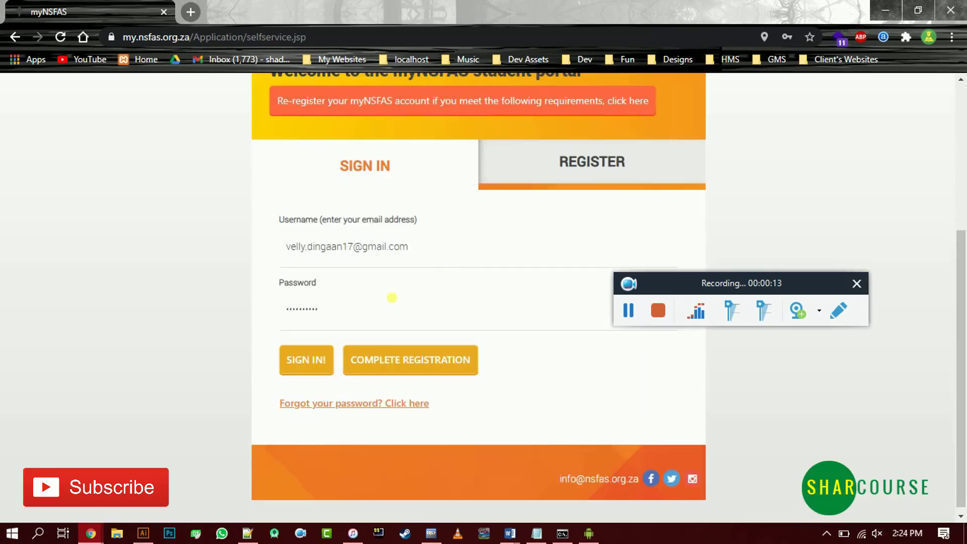
left_click(306, 360)
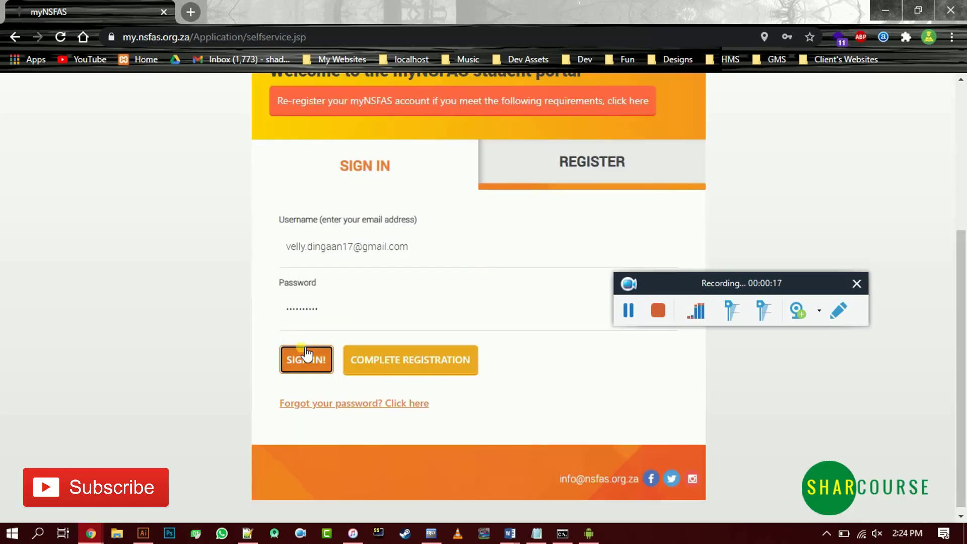
left_click(306, 359)
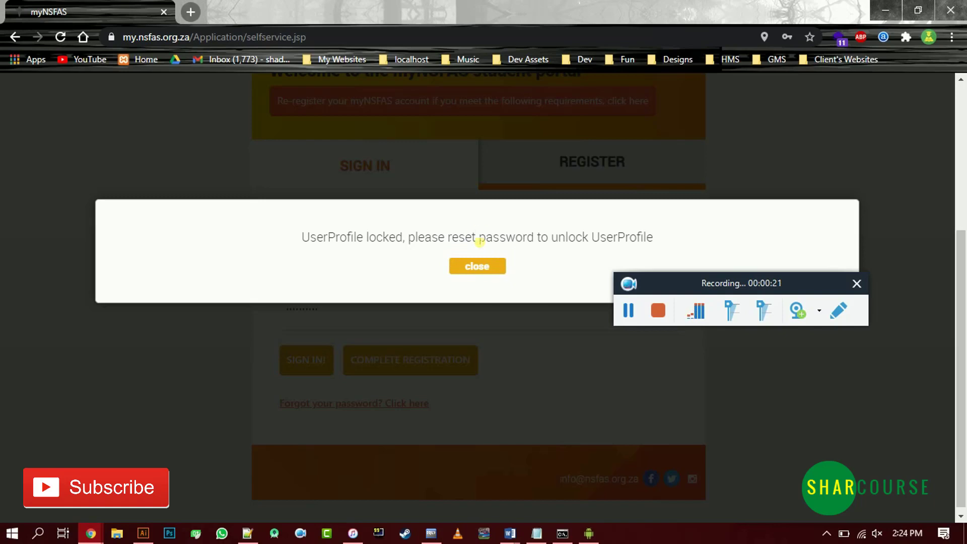
mouse_move(493, 248)
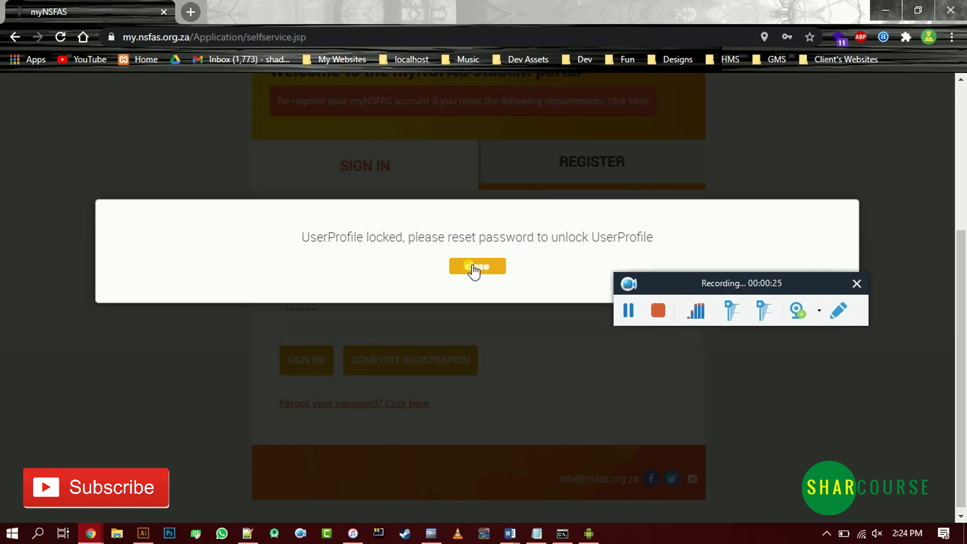
left_click(477, 265)
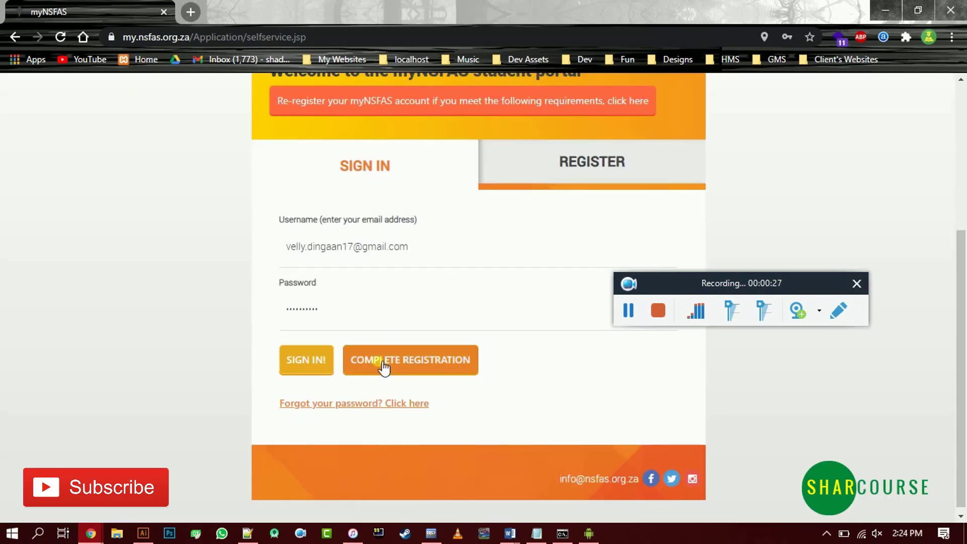
Open the forgotten-password page and submit the student ID number for recovery
left_click(354, 403)
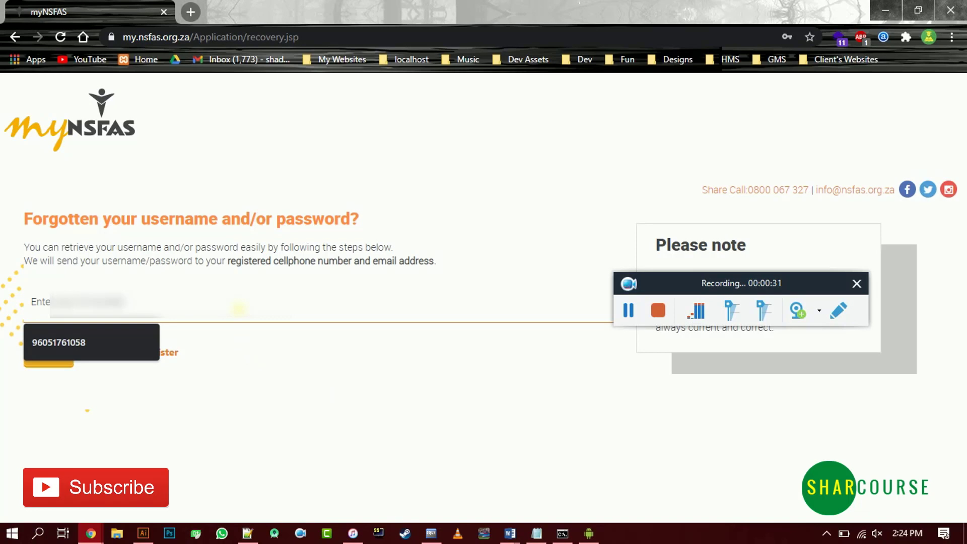
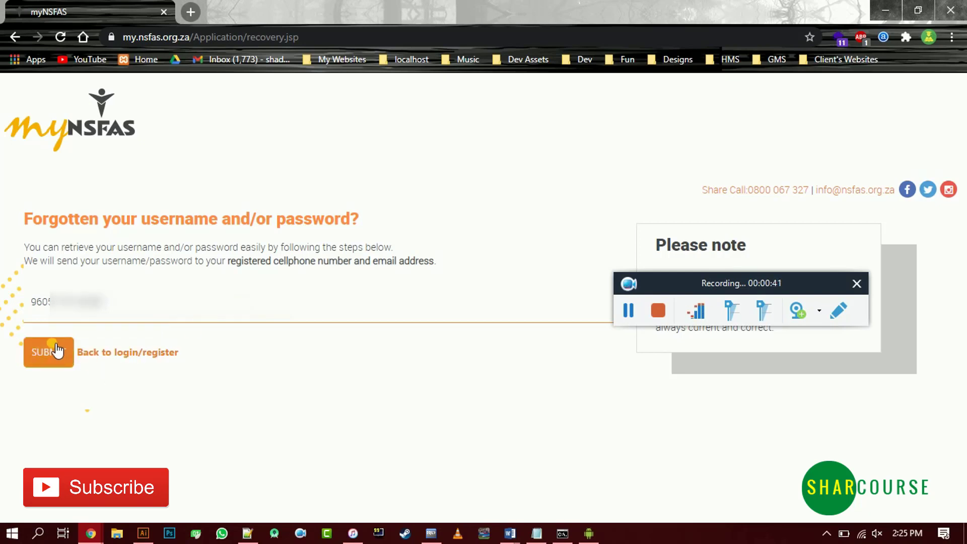
mouse_move(715, 302)
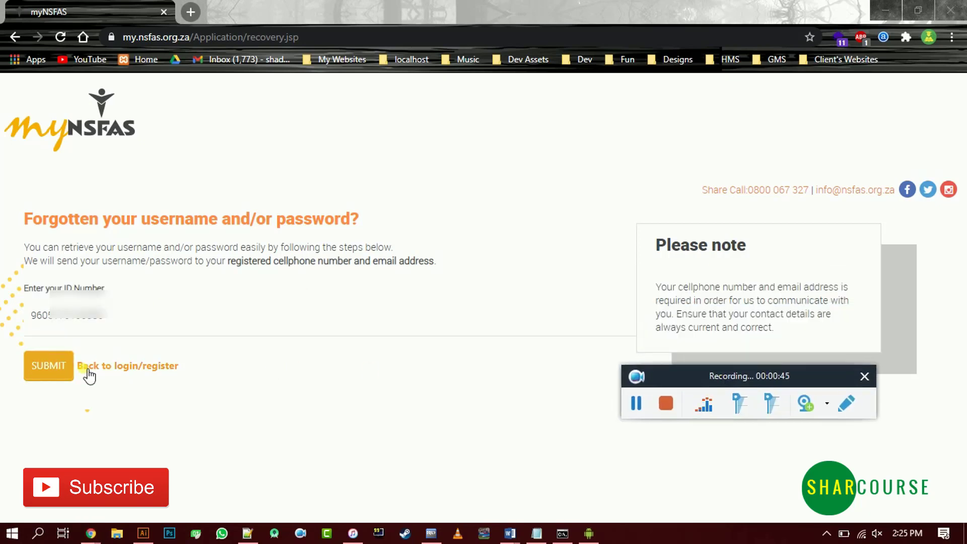
left_click(48, 365)
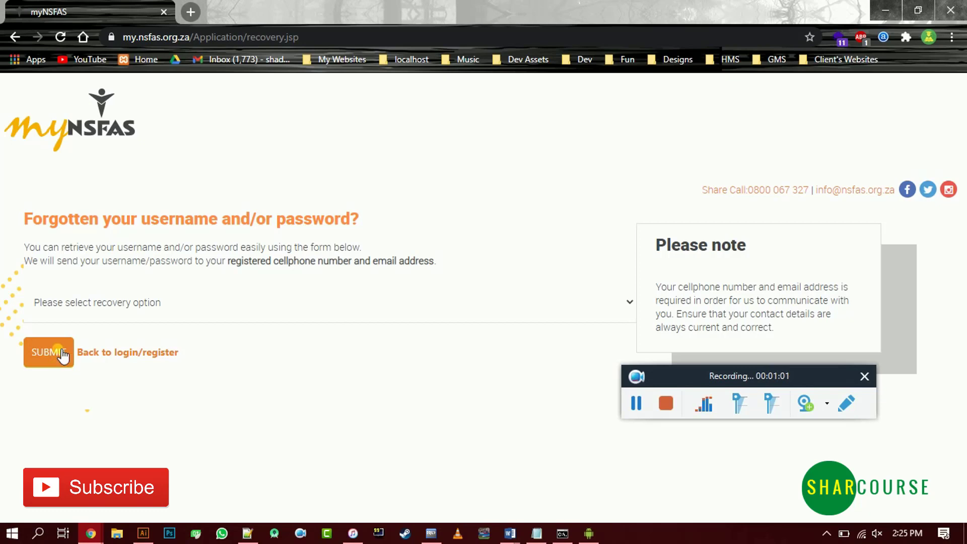
Submit 'I can't remember my password' and review the email/cellphone confirmation
left_click(327, 303)
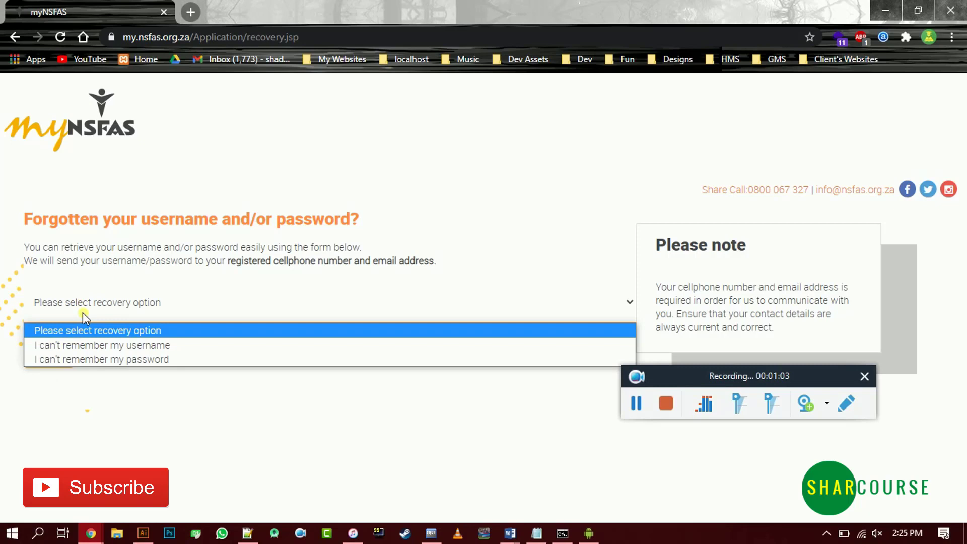
mouse_move(102, 359)
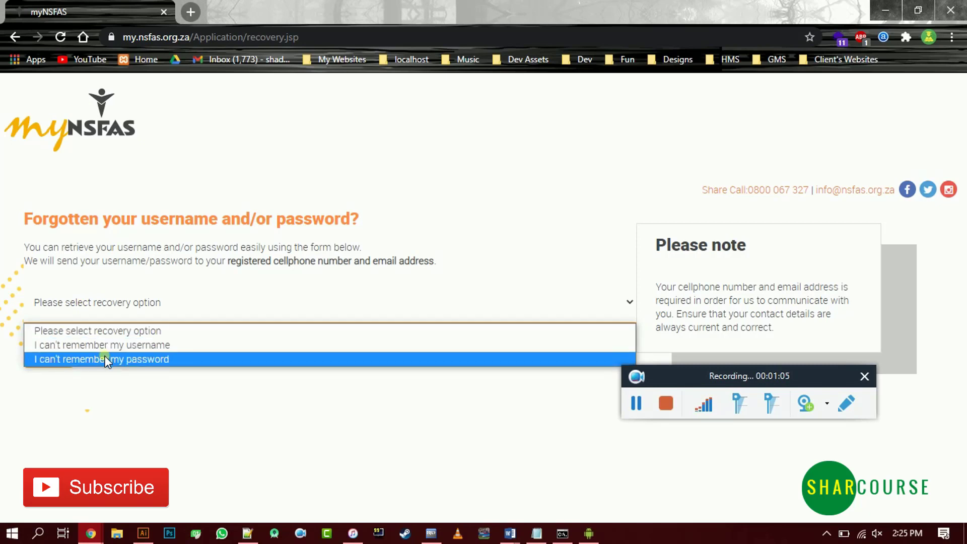
left_click(101, 359)
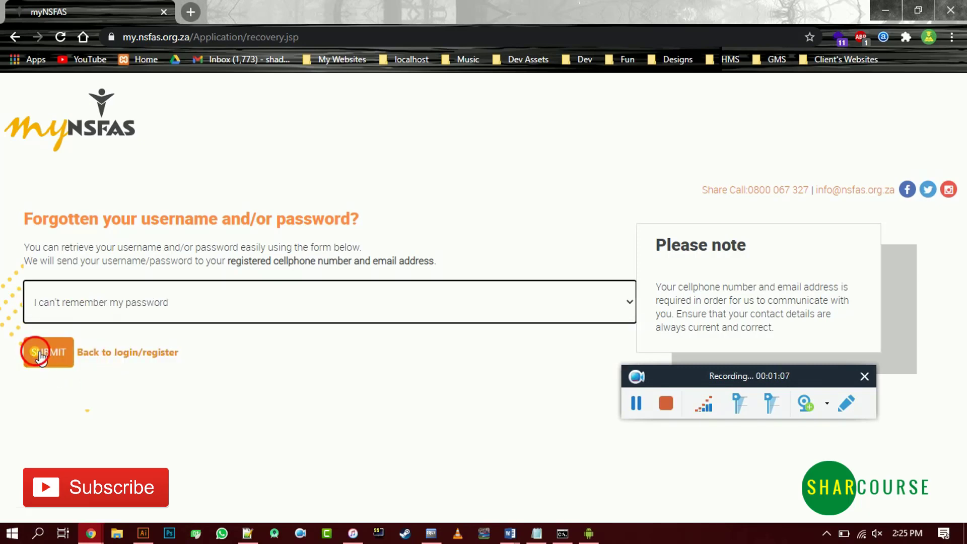
left_click(47, 351)
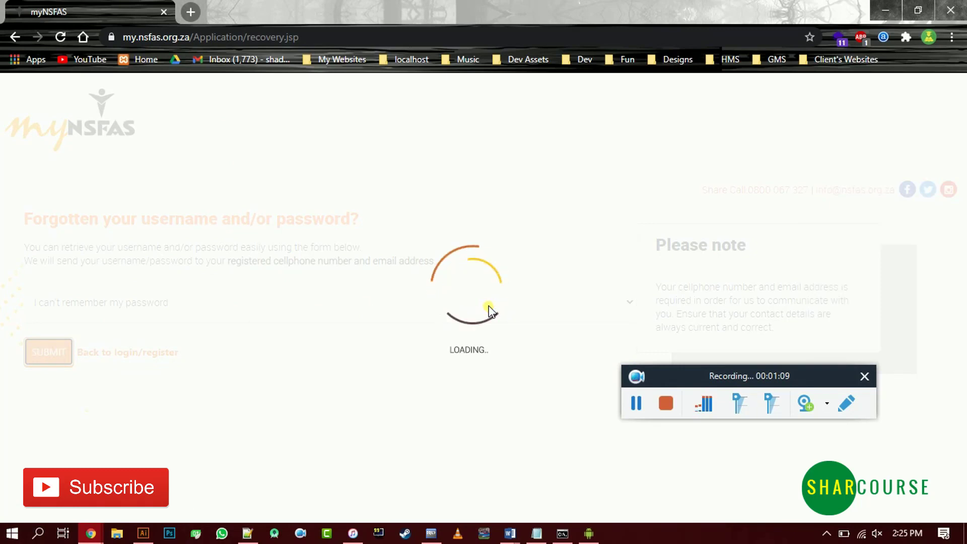
mouse_move(487, 280)
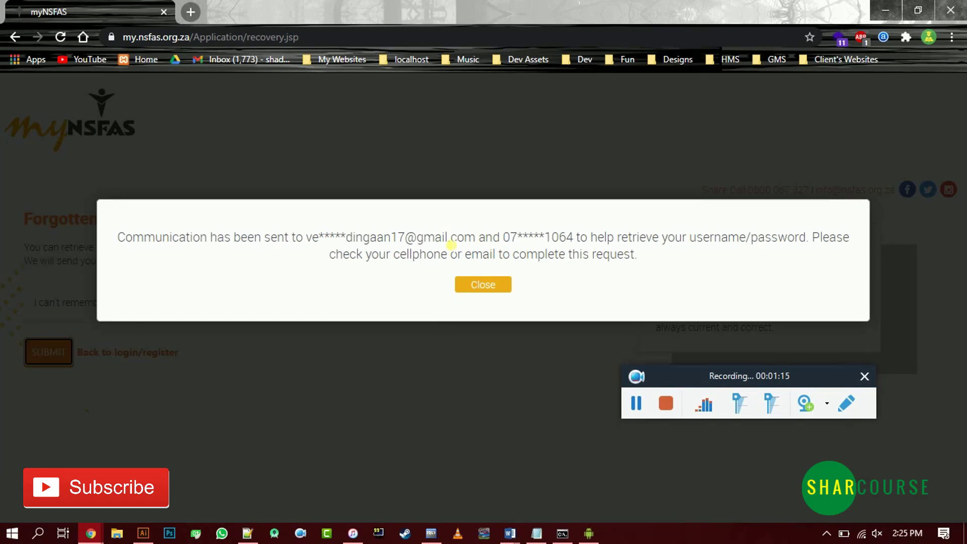
mouse_move(510, 240)
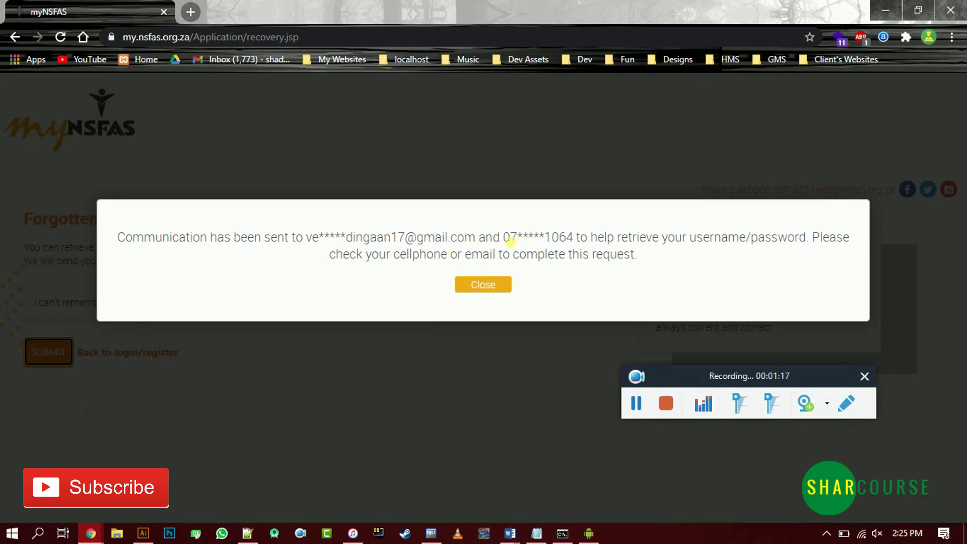
double_click(538, 237)
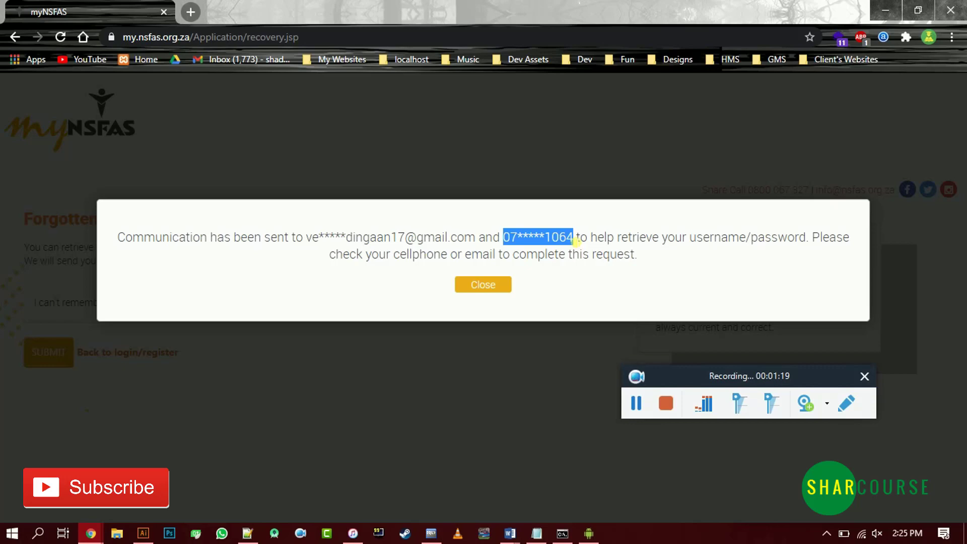
Close the recovery confirmation and scroll down to the sign-in form
left_click(483, 284)
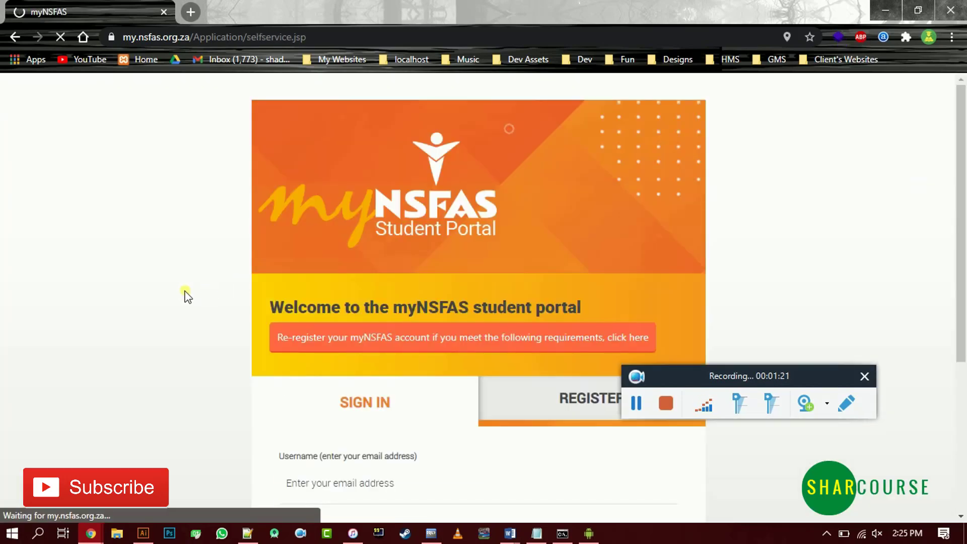
scroll("down", 3)
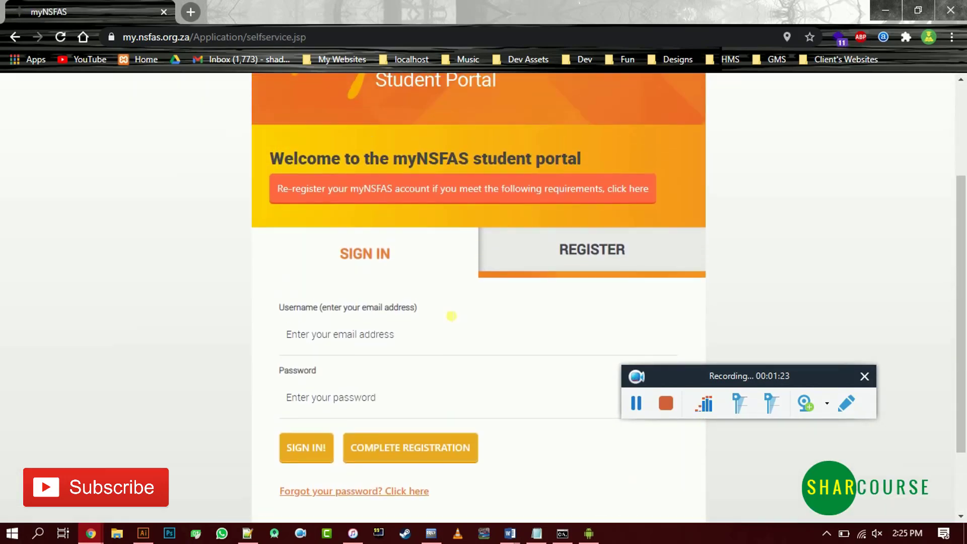
mouse_move(448, 314)
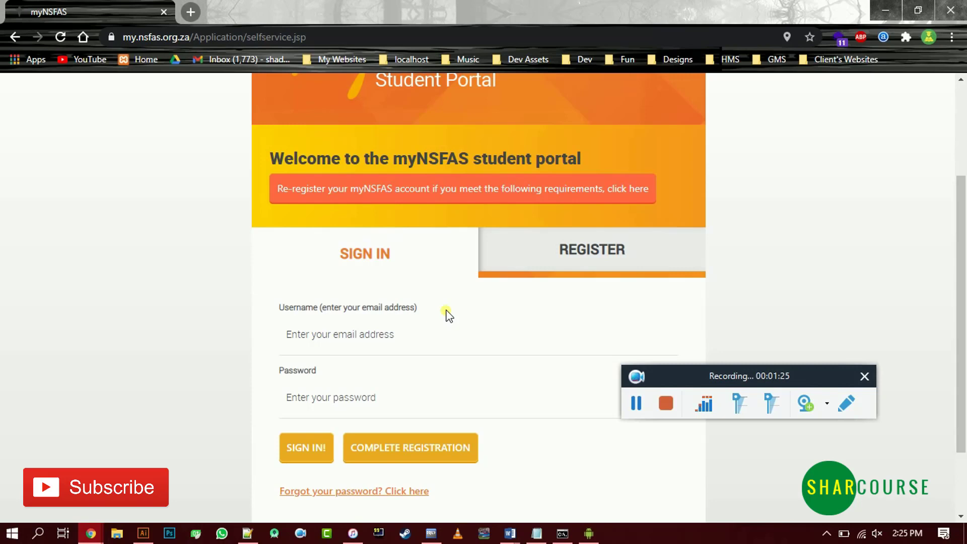
mouse_move(588, 501)
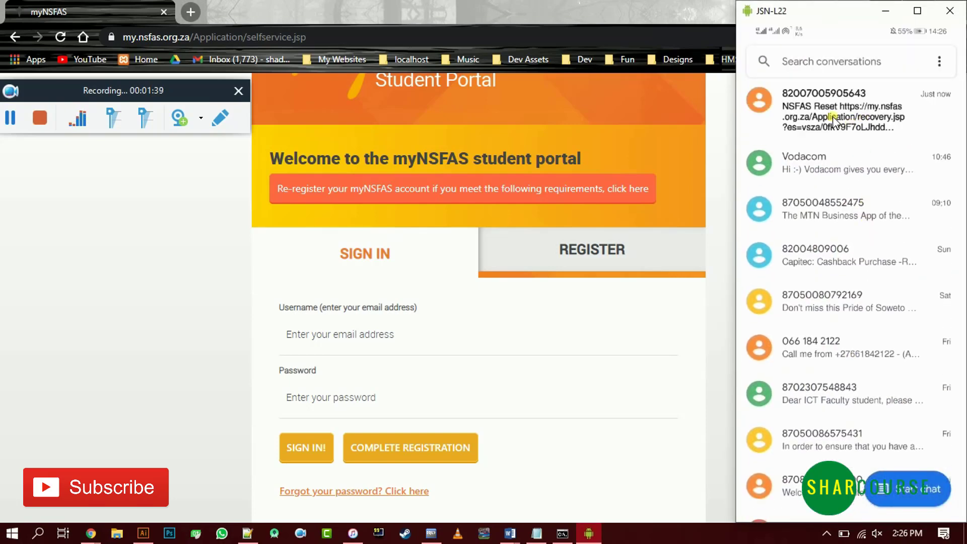
View the password recovery link in the NSFAS Reset text message
left_click(841, 114)
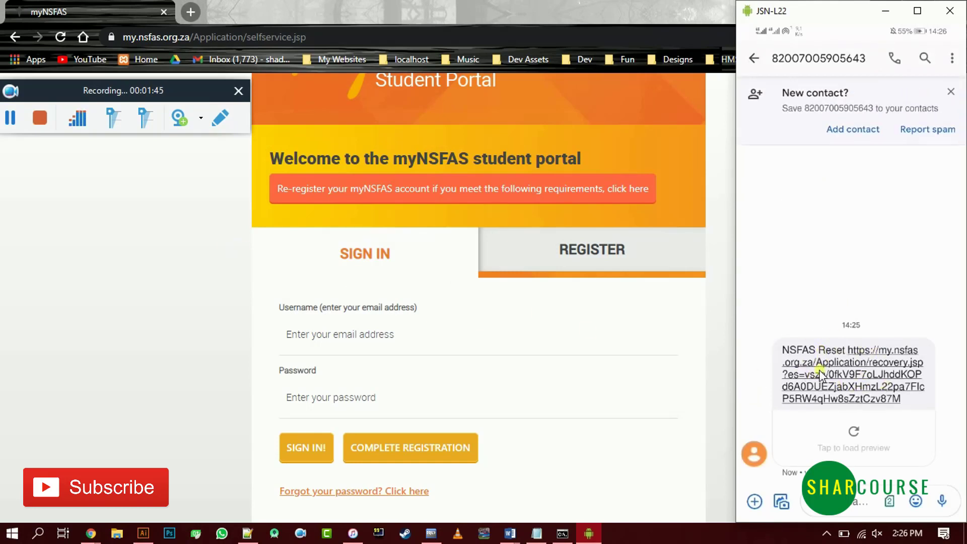
left_click(852, 374)
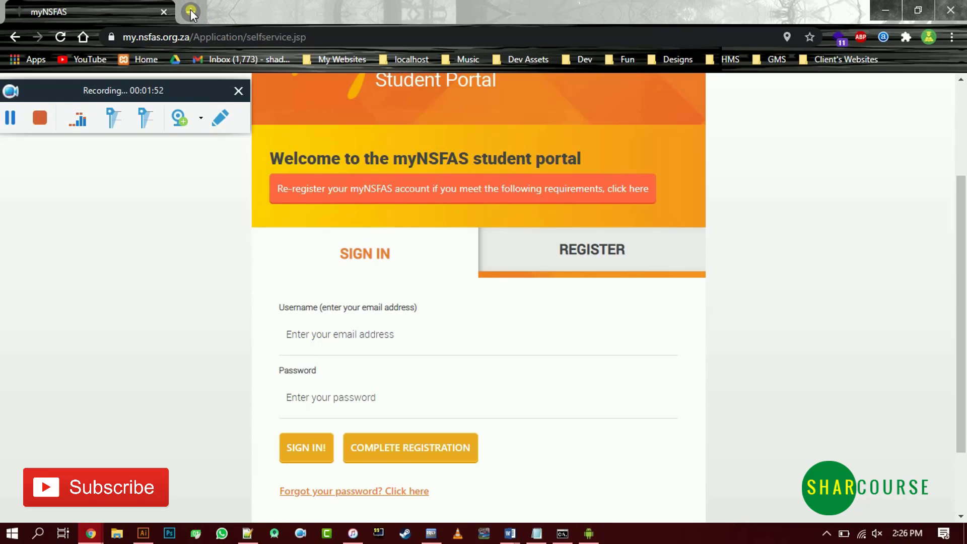
In a new tab, open the 'myNSFAS User Profile-Recovery' email in the Gmail inbox
left_click(192, 11)
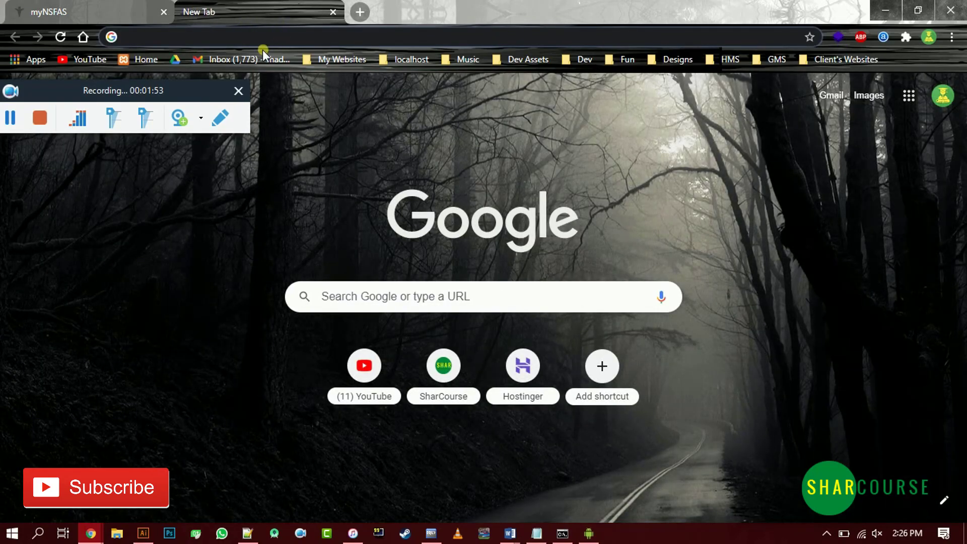
left_click(225, 60)
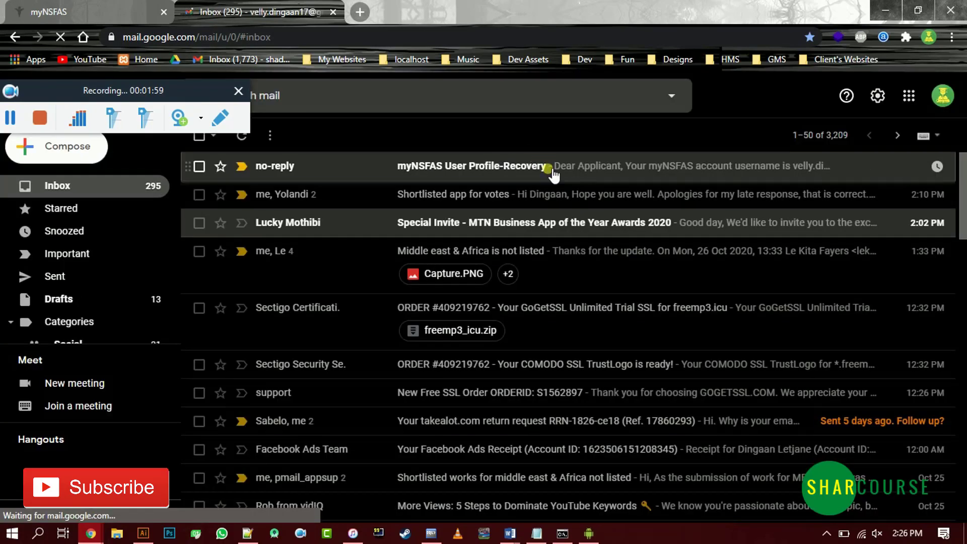
left_click(472, 166)
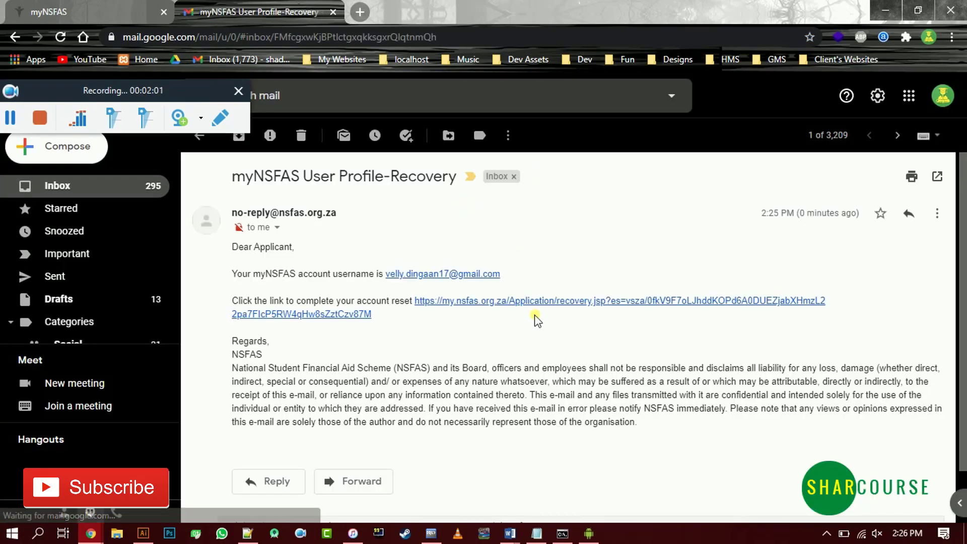
mouse_move(548, 306)
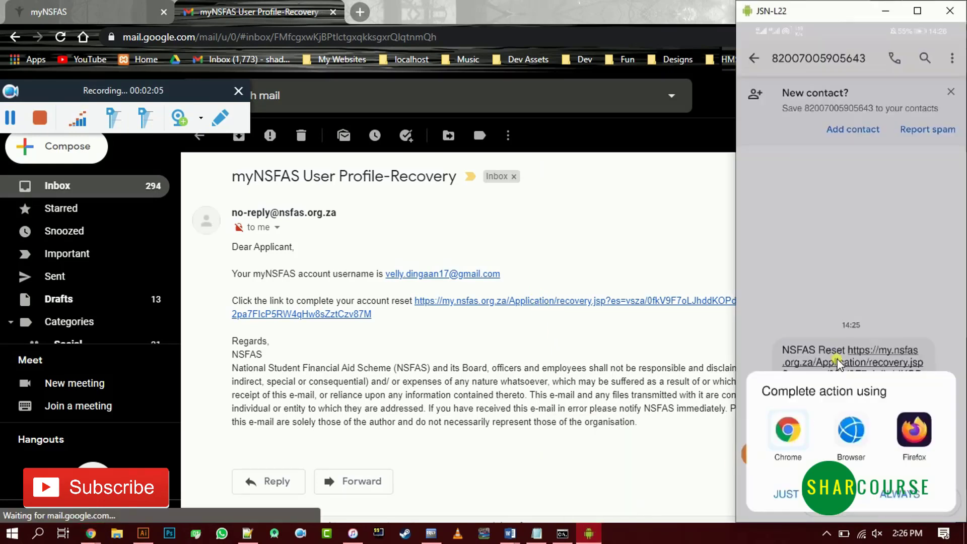
mouse_move(843, 333)
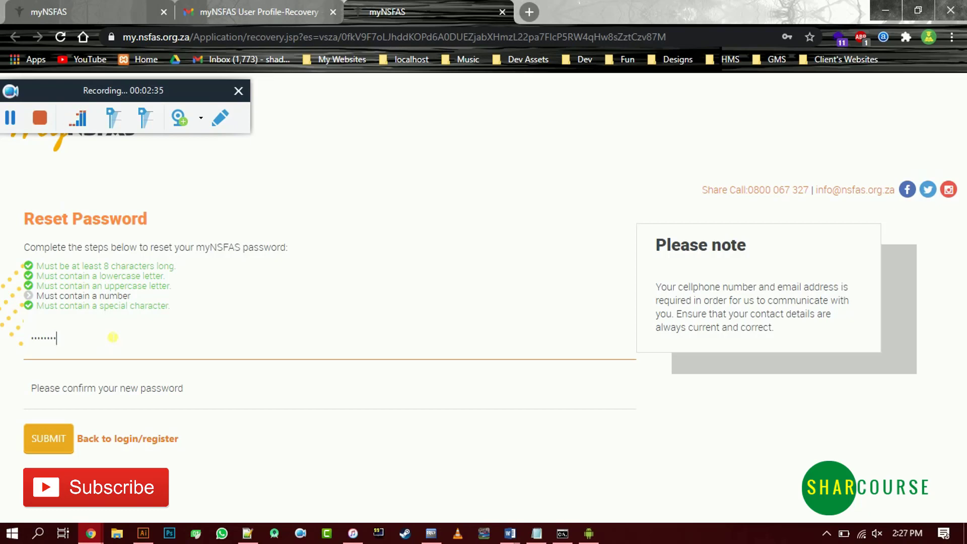
Type the new password on the Reset Password page
type("2")
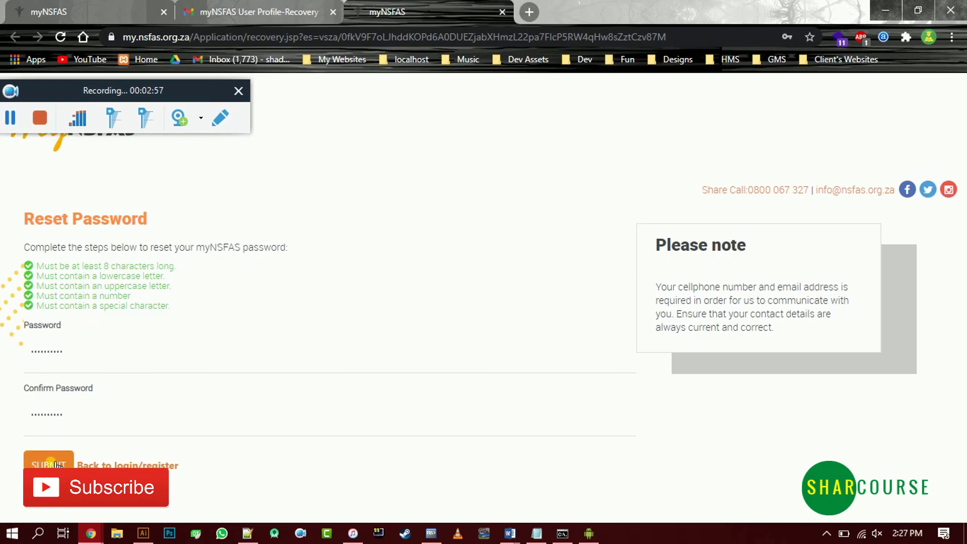
Submit the new password, dismiss the update confirmation, and go back to login
left_click(48, 463)
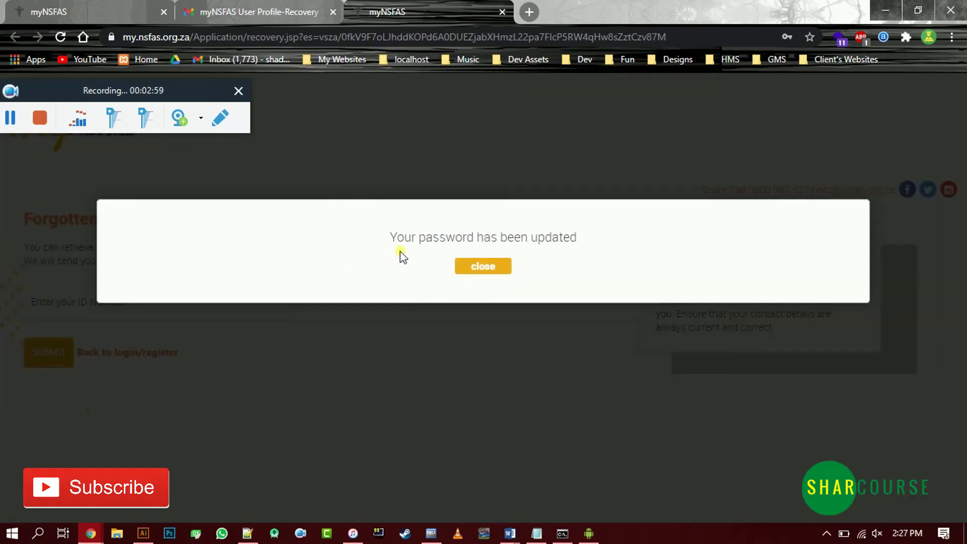
left_click(483, 266)
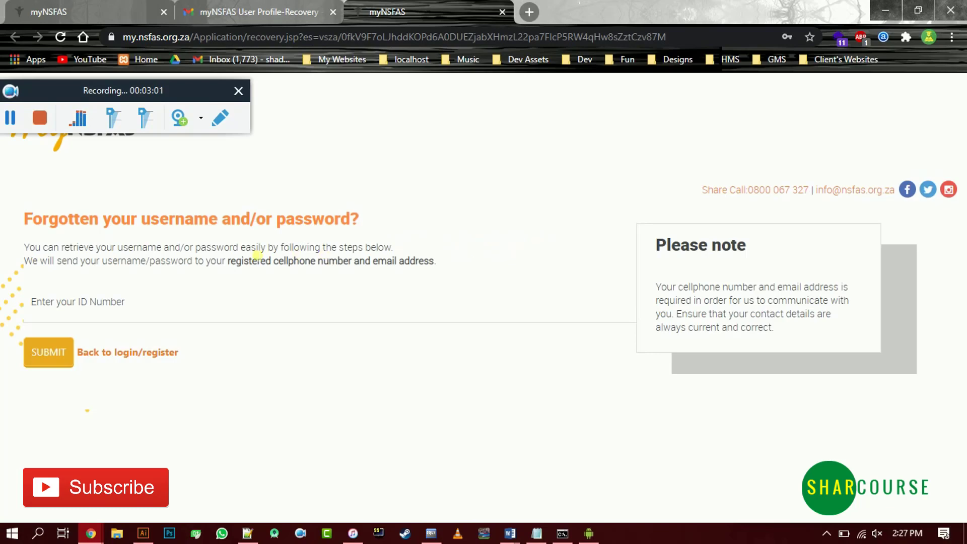
left_click(128, 352)
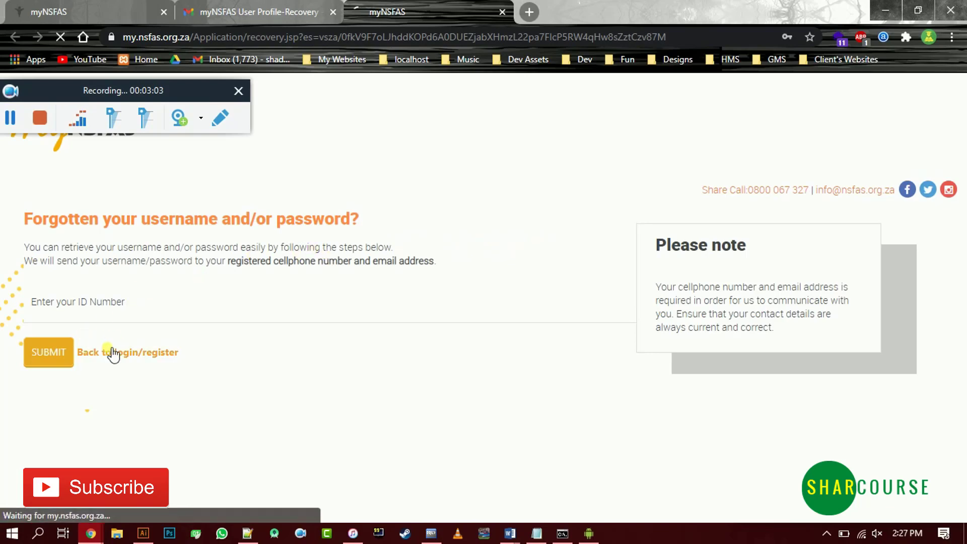
left_click(127, 352)
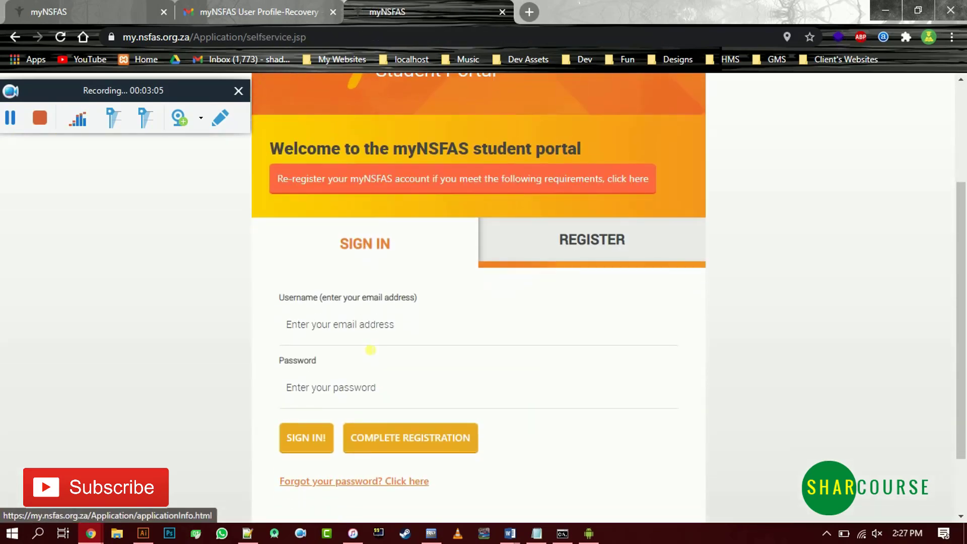
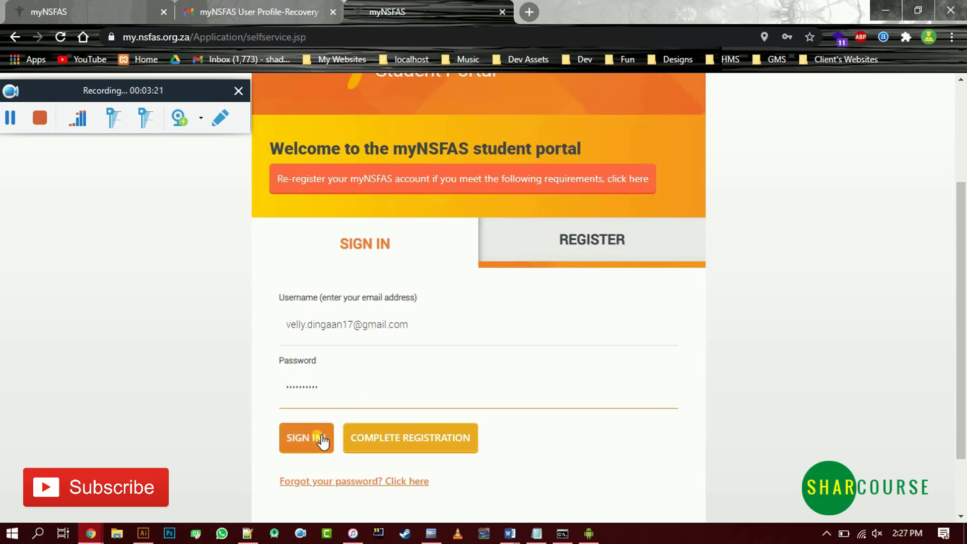
left_click(305, 438)
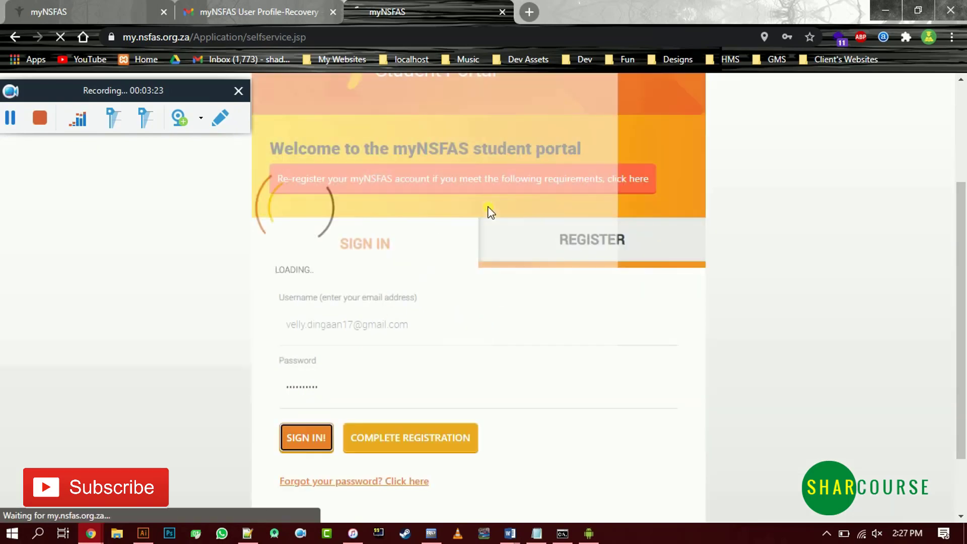
left_click(306, 437)
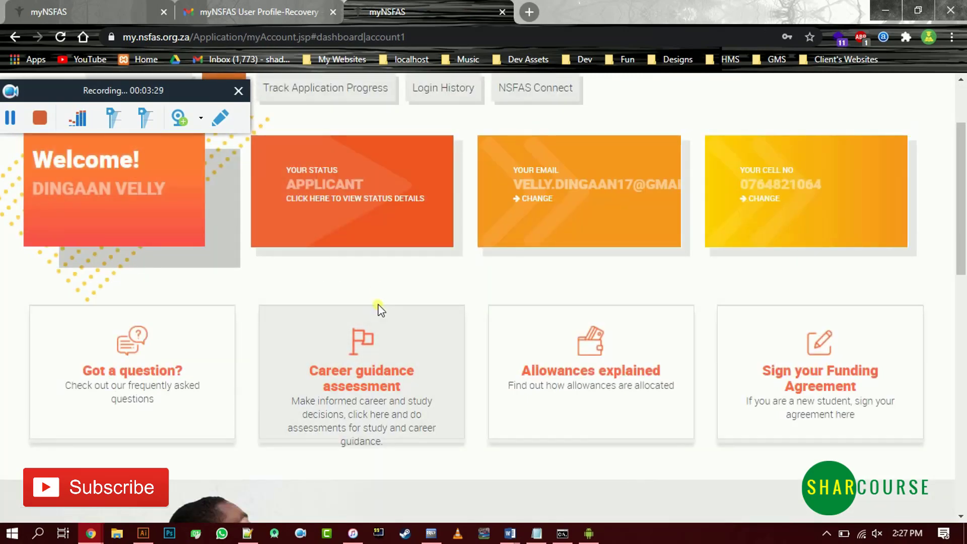
Scroll through the dashboard, then return to the Gmail tab and open sharcourse.co.za
scroll("down", 3)
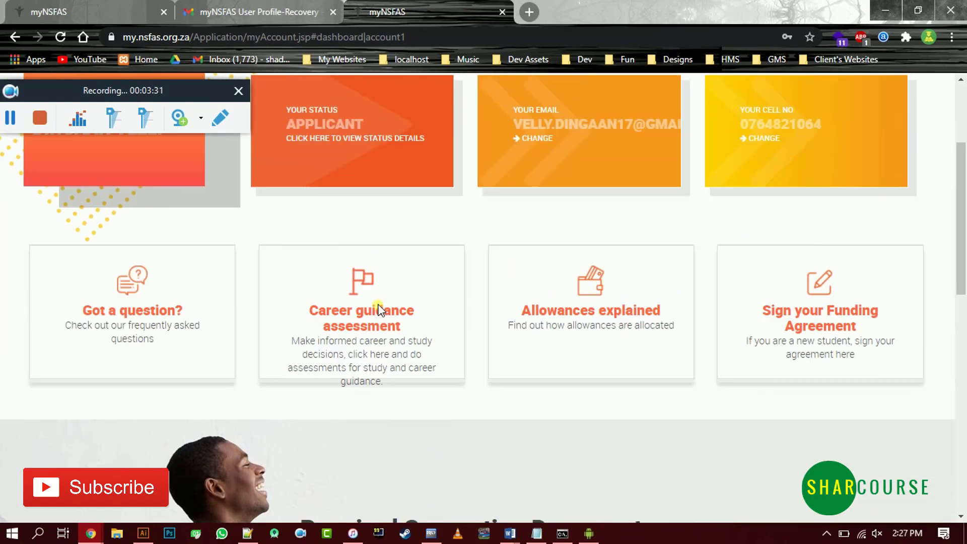
scroll("up", 3)
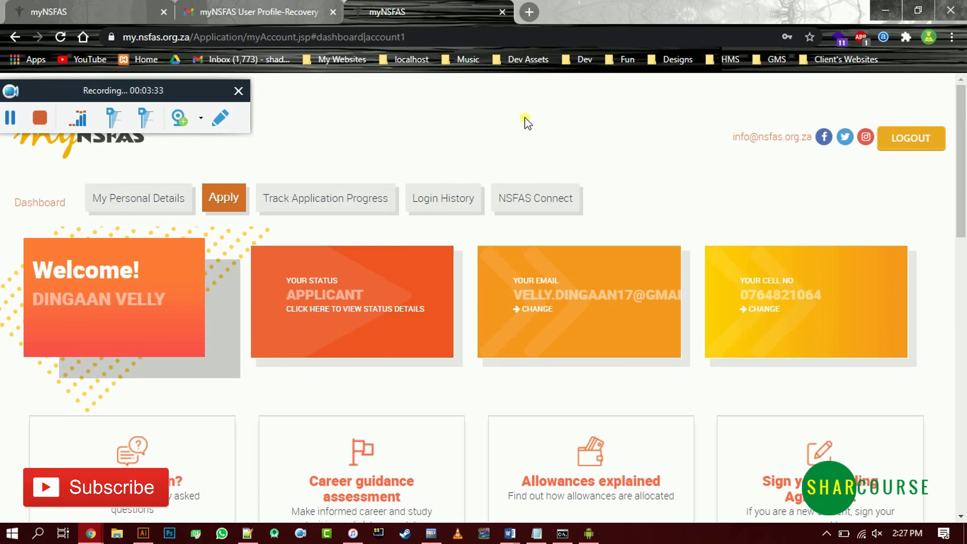
scroll("down", 3)
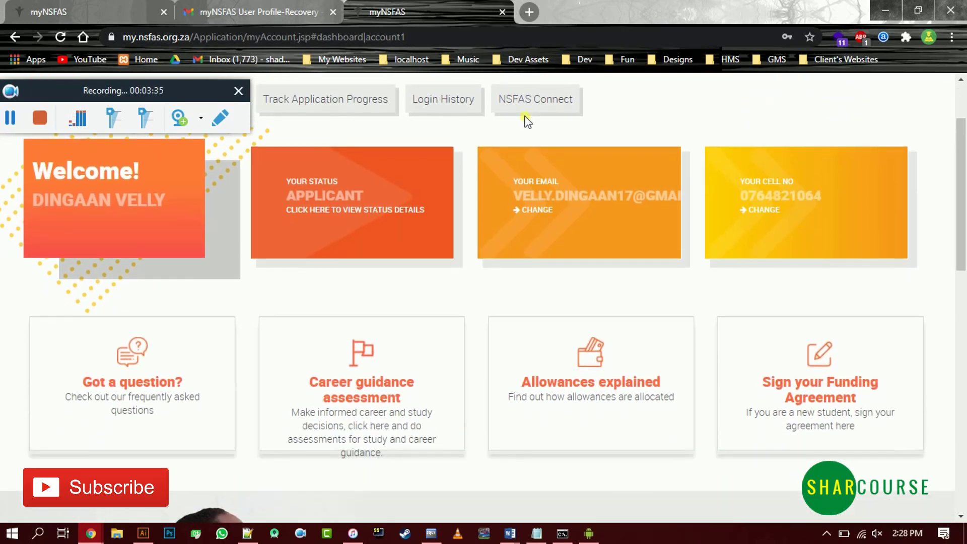
mouse_move(388, 12)
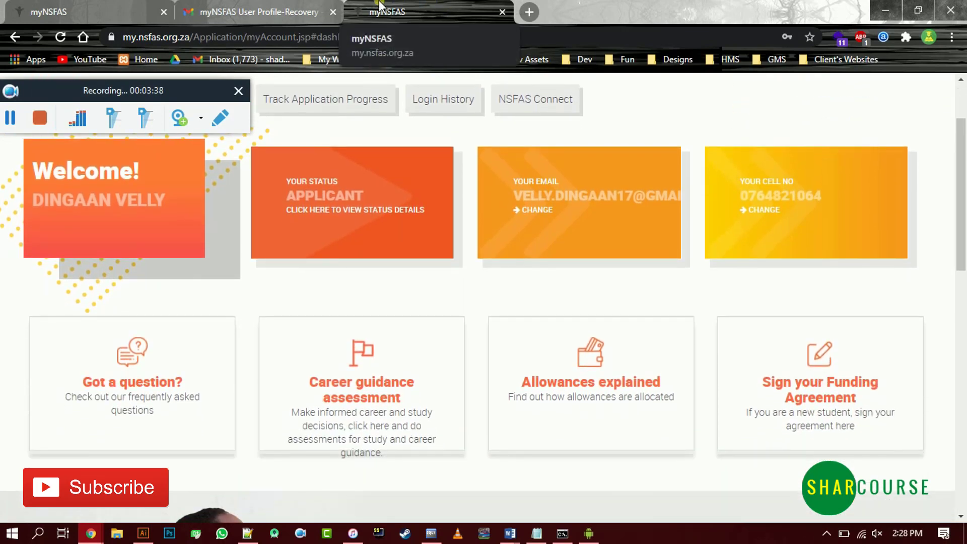
mouse_move(259, 11)
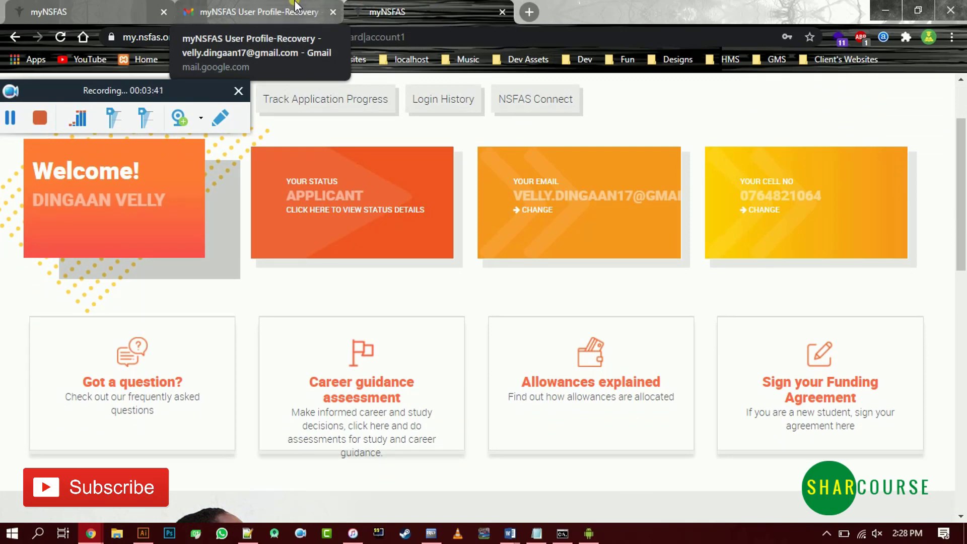
left_click(256, 11)
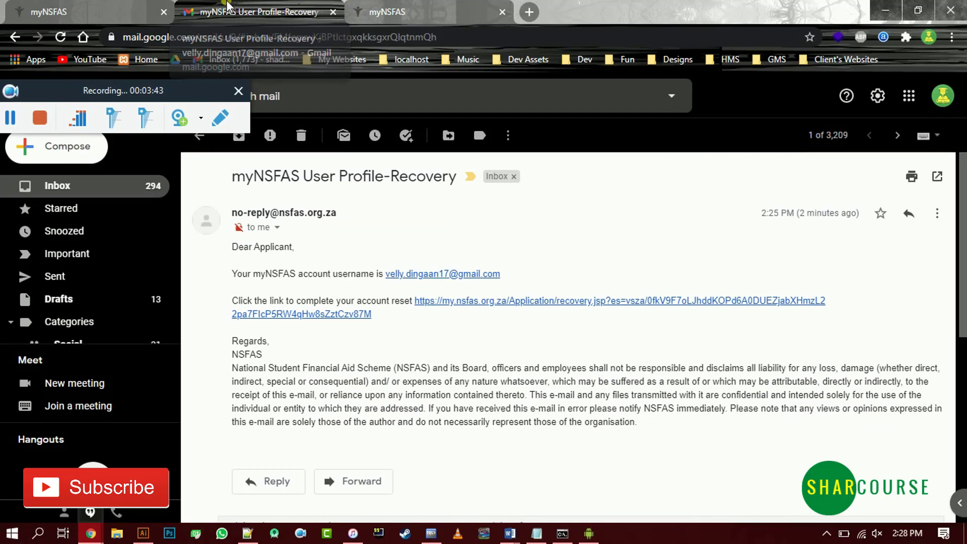
left_click(277, 37)
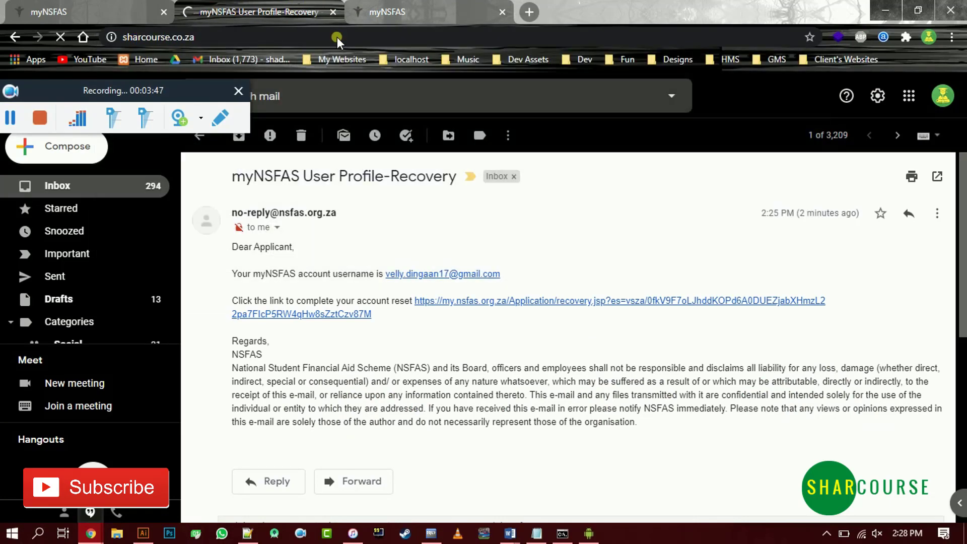
mouse_move(447, 135)
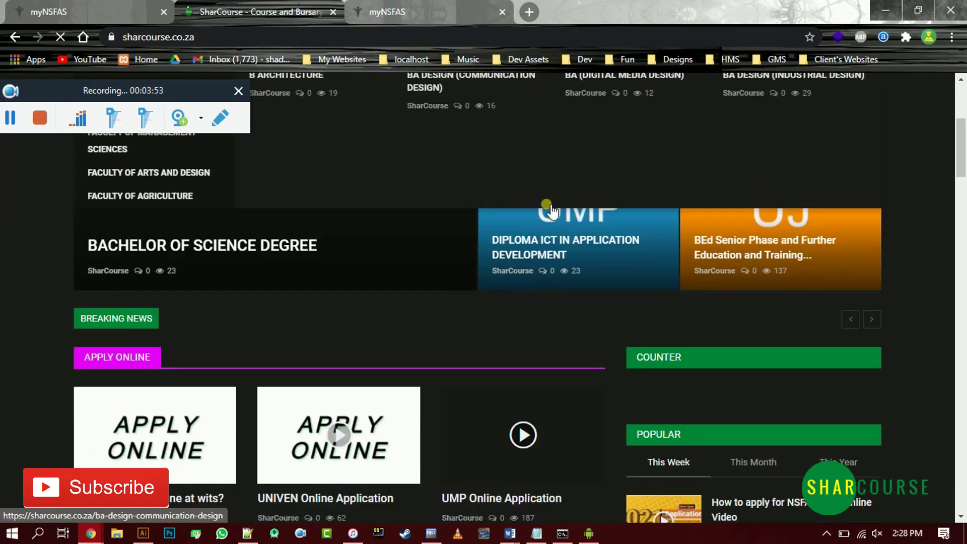
Scroll the SharCourse homepage through apply-online, bursaries, prospectus, faculties and latest updates
scroll("down", 3)
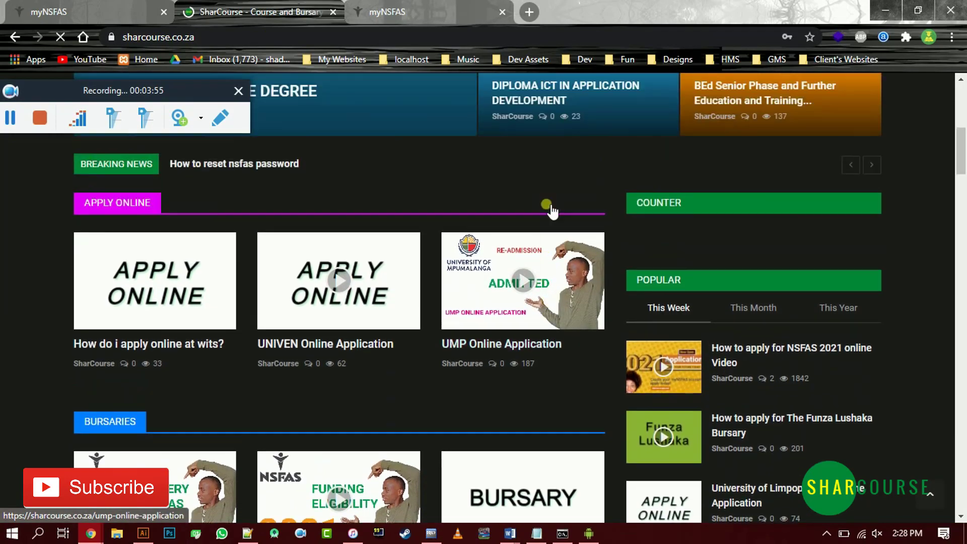
scroll("up", 3)
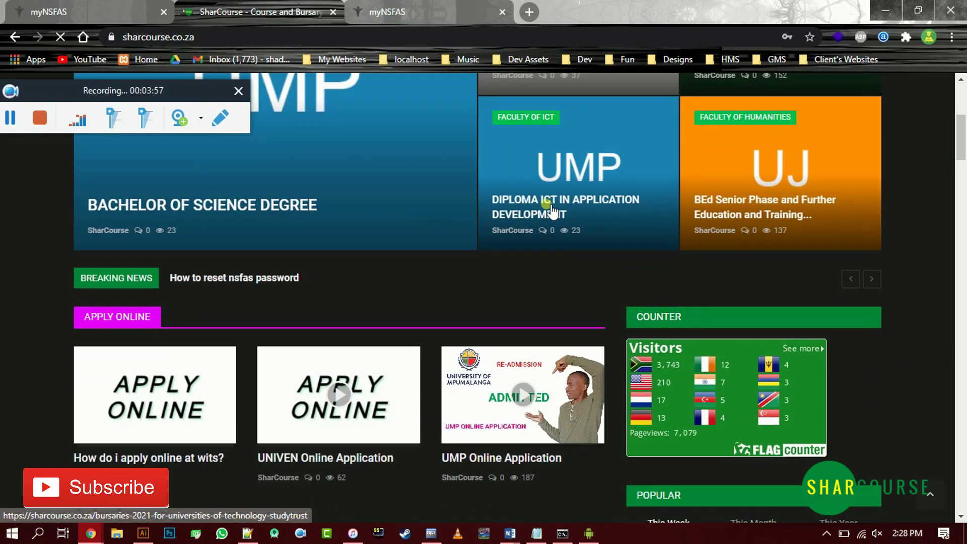
scroll("down", 3)
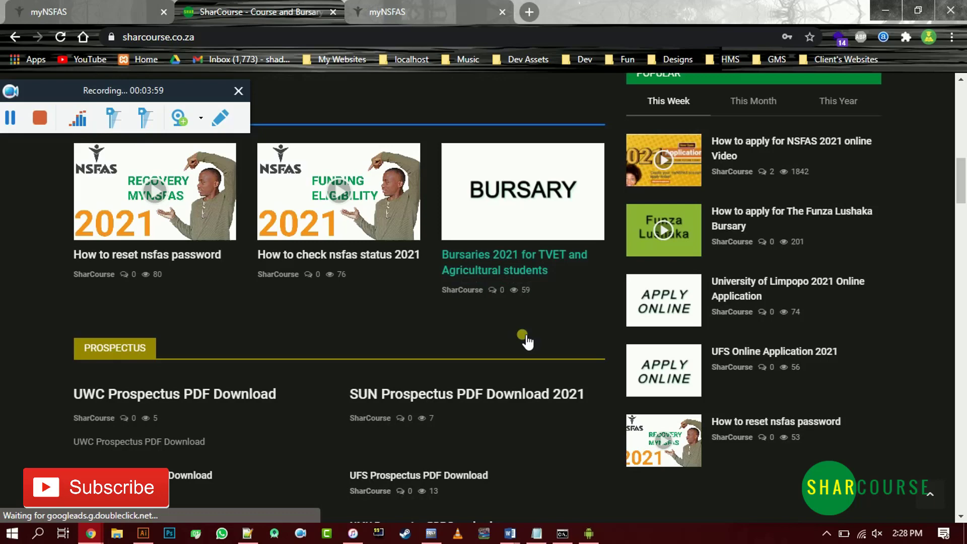
scroll("down", 3)
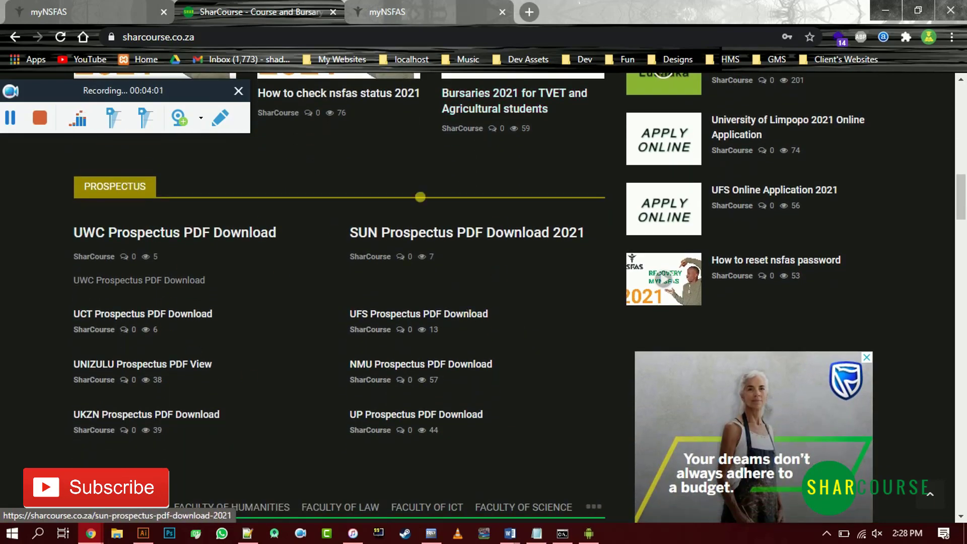
scroll("down", 3)
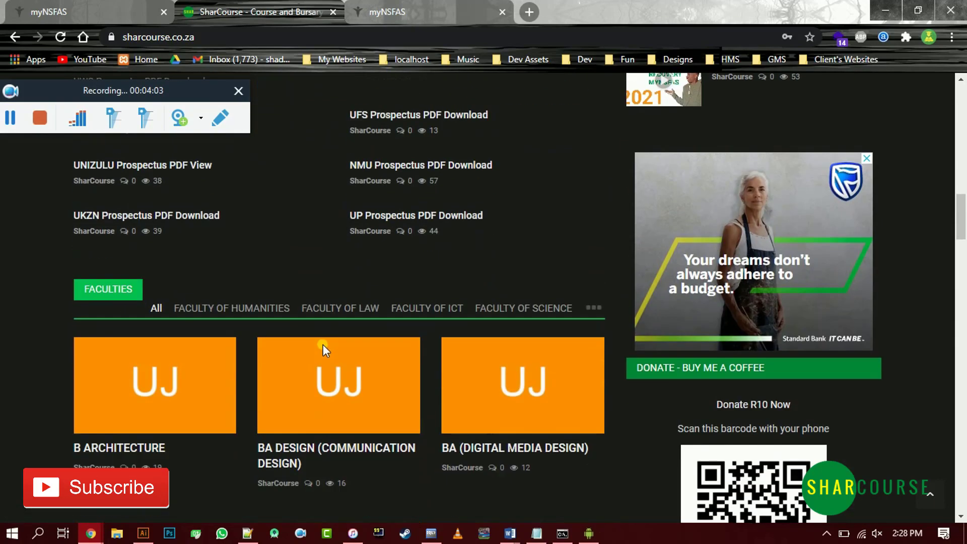
scroll("down", 3)
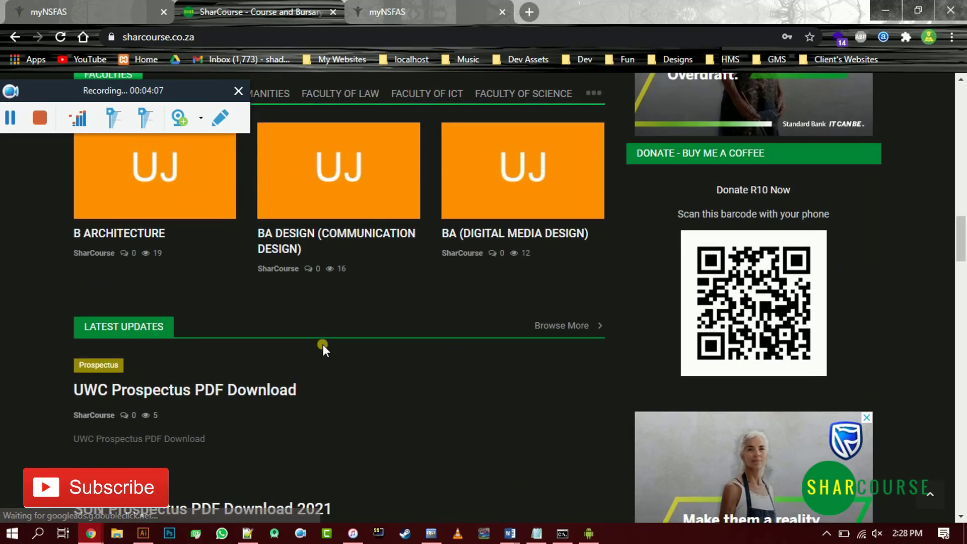
mouse_move(752, 189)
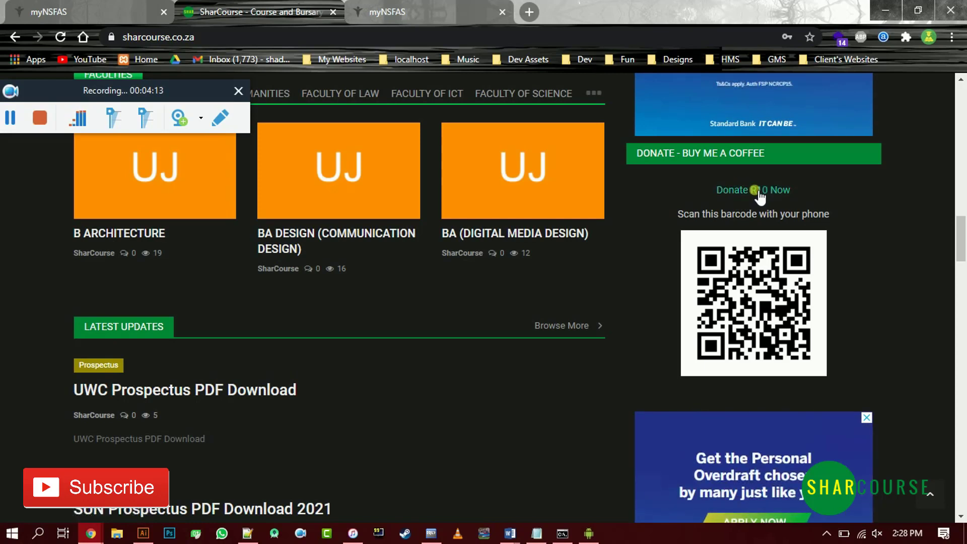
mouse_move(752, 189)
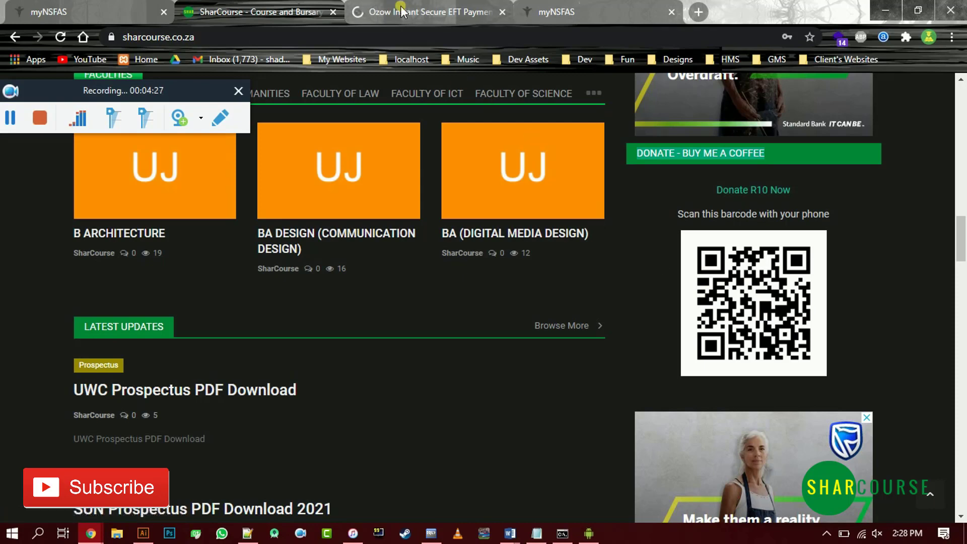
Switch to the Ozow R10.00 SharCourse donation page and scroll its bank list
left_click(426, 12)
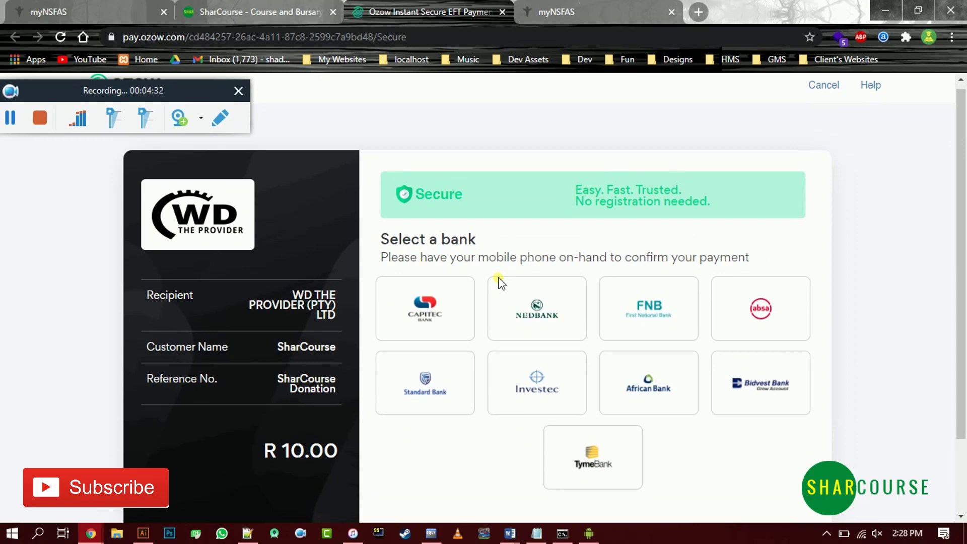
scroll("down", 3)
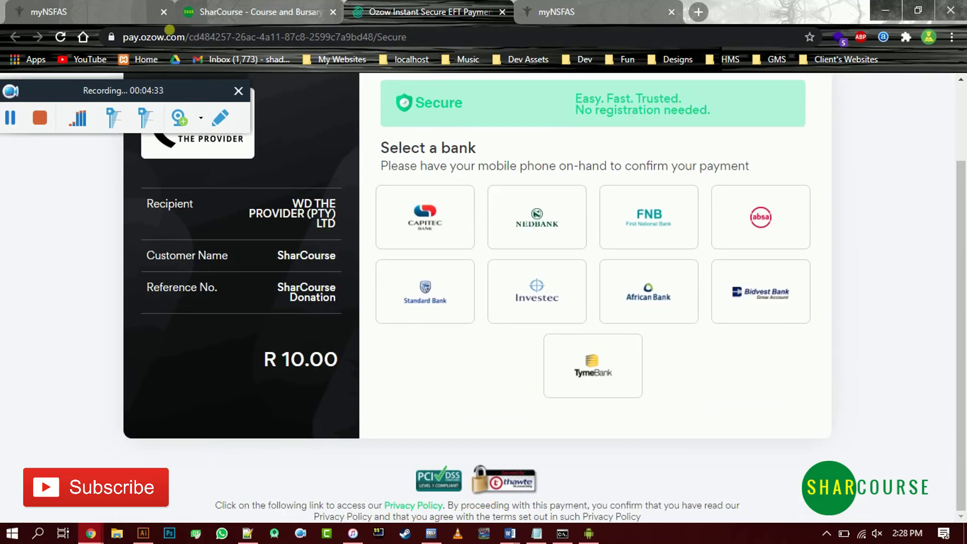